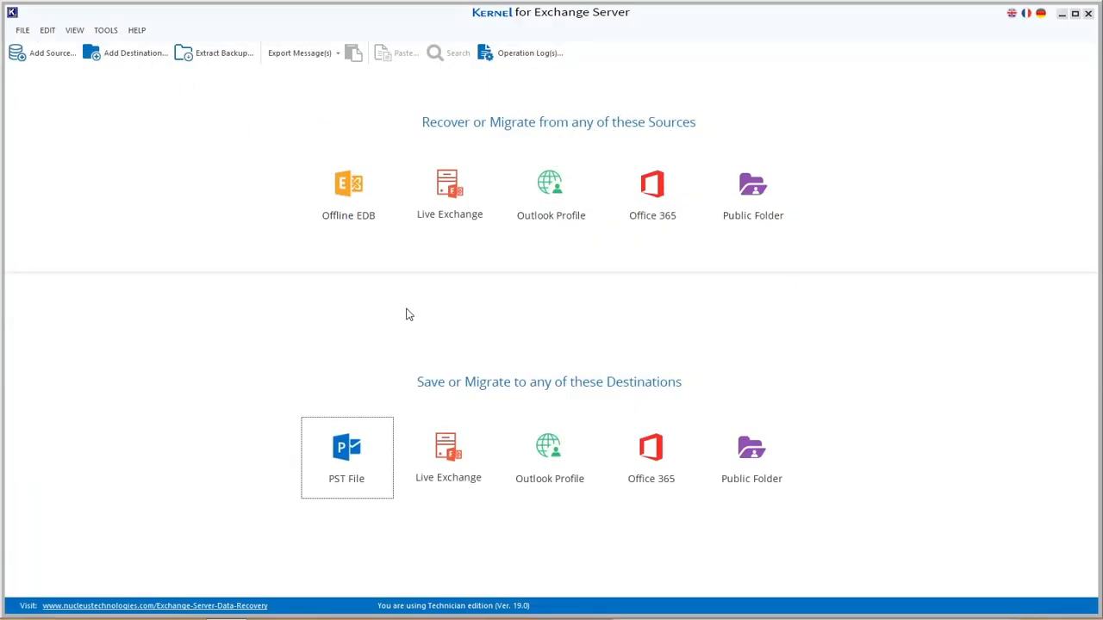
- Add Test Data.edb as an Offline EDB File source using the Standard Scan
{"action": "left_click", "coordinate": [51, 51]}
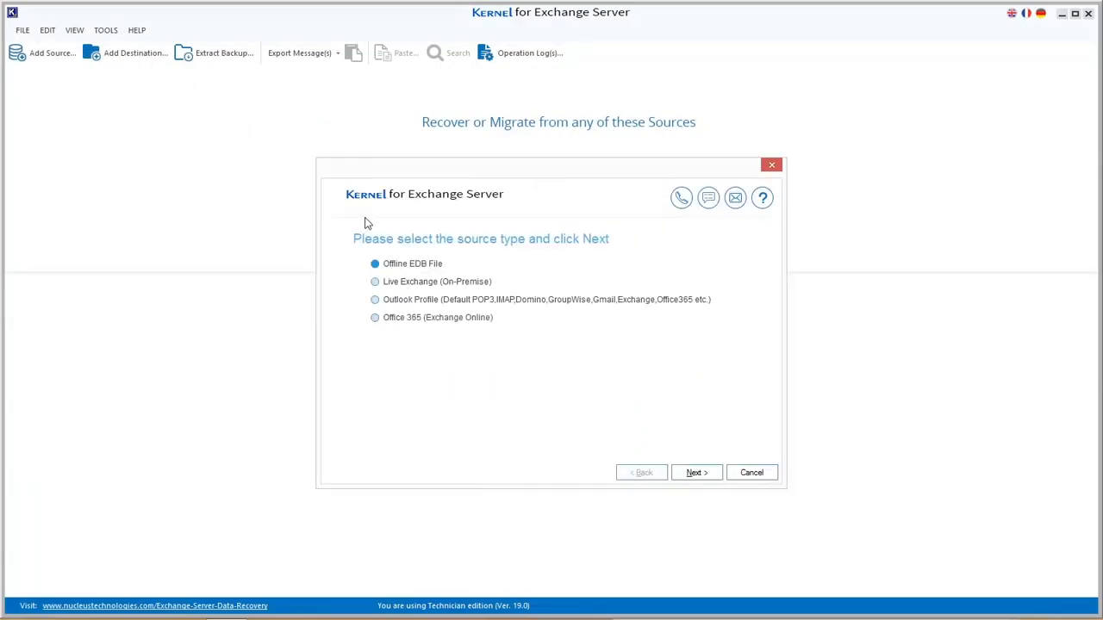
{"action": "mouse_move", "coordinate": [424, 270]}
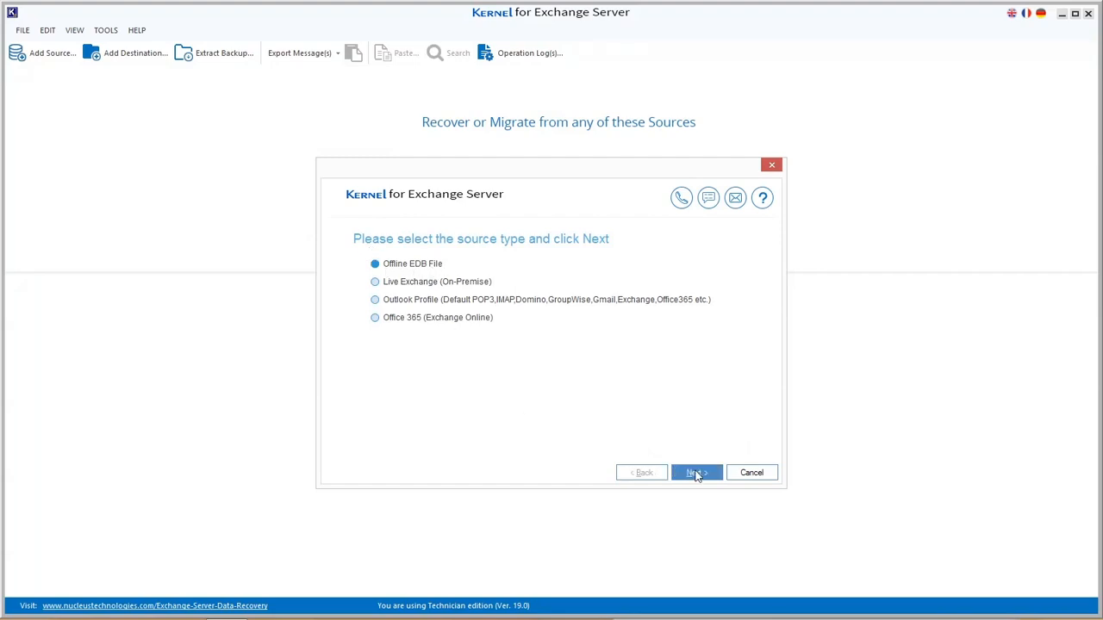
{"action": "left_click", "coordinate": [697, 472]}
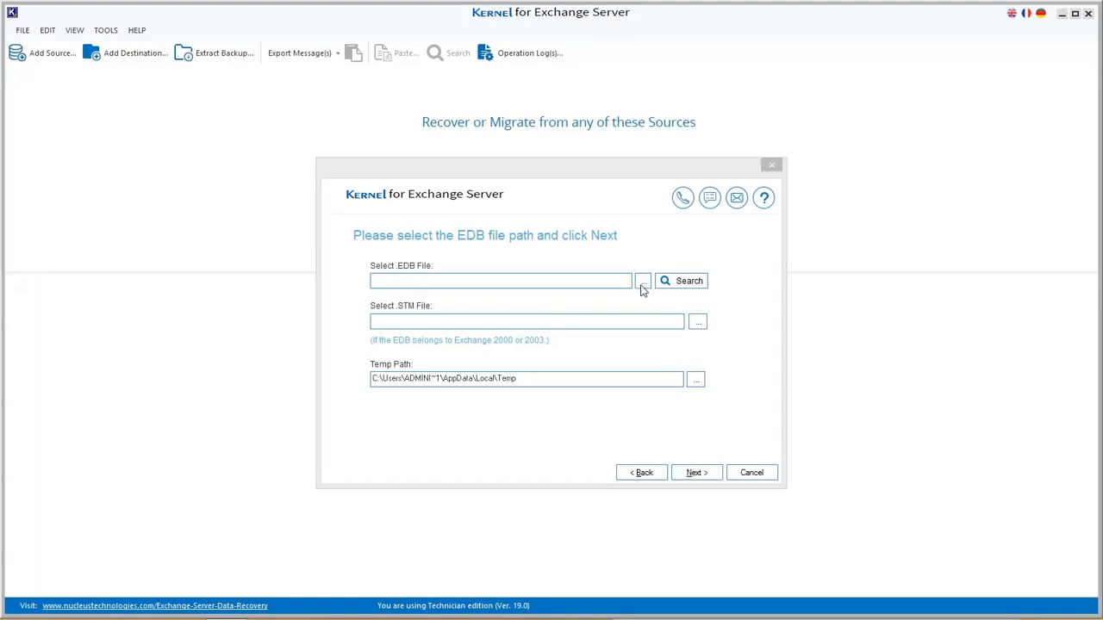
{"action": "left_click", "coordinate": [641, 279]}
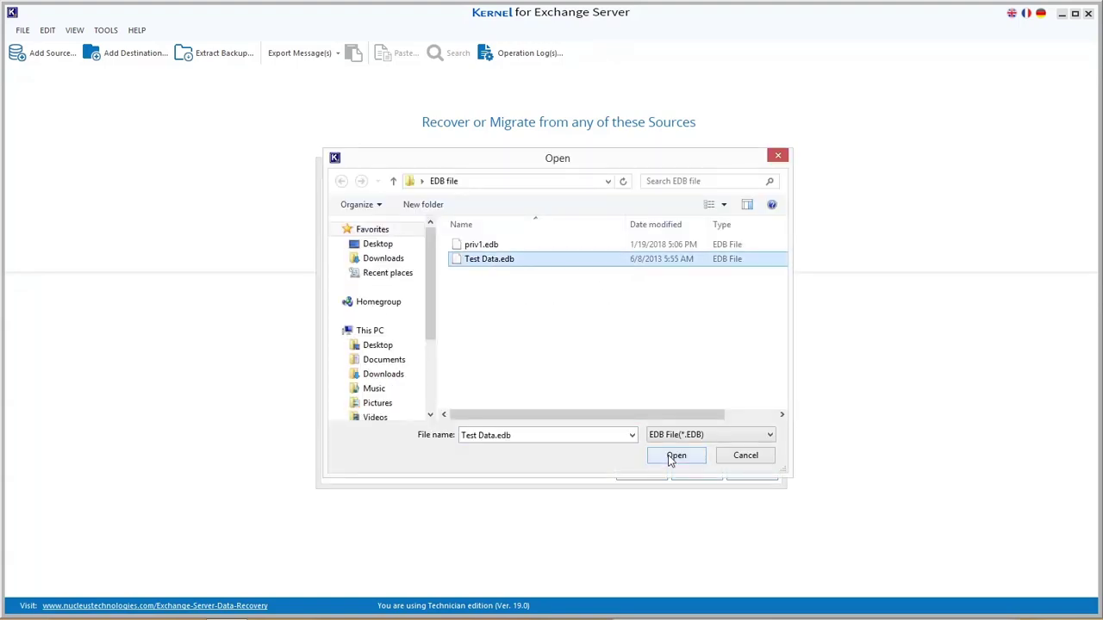
{"action": "left_click", "coordinate": [675, 455]}
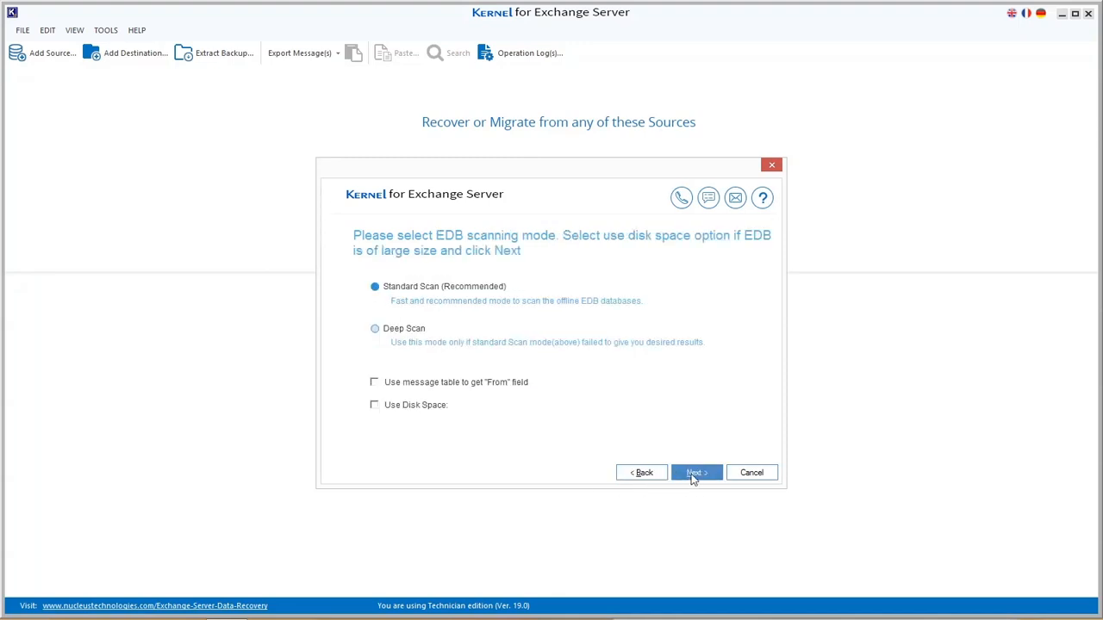
{"action": "left_click", "coordinate": [696, 472]}
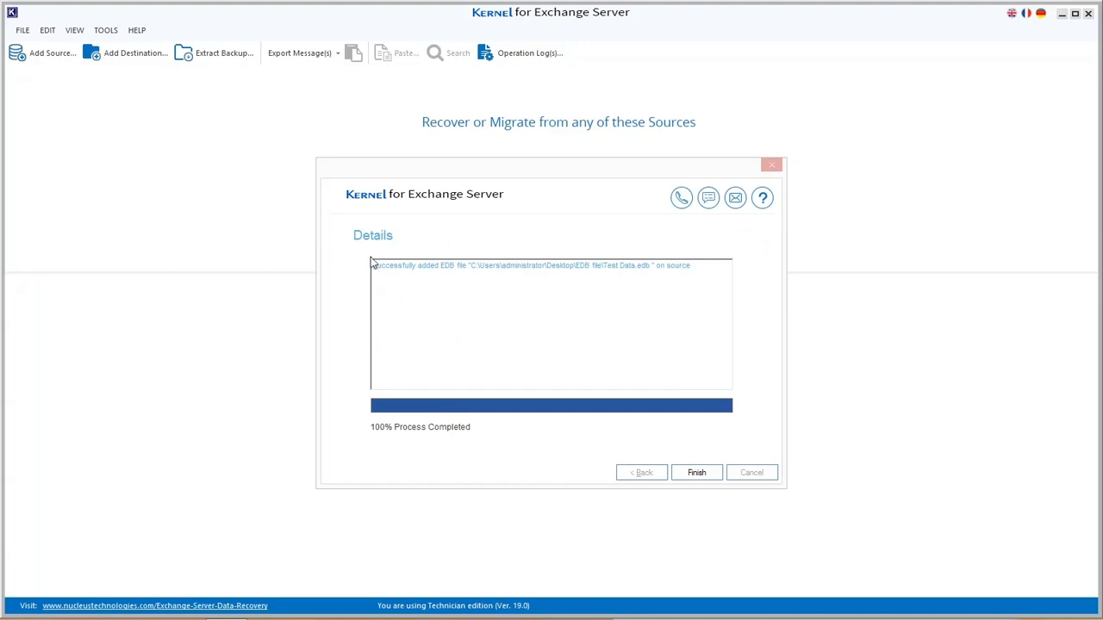
{"action": "mouse_move", "coordinate": [696, 472]}
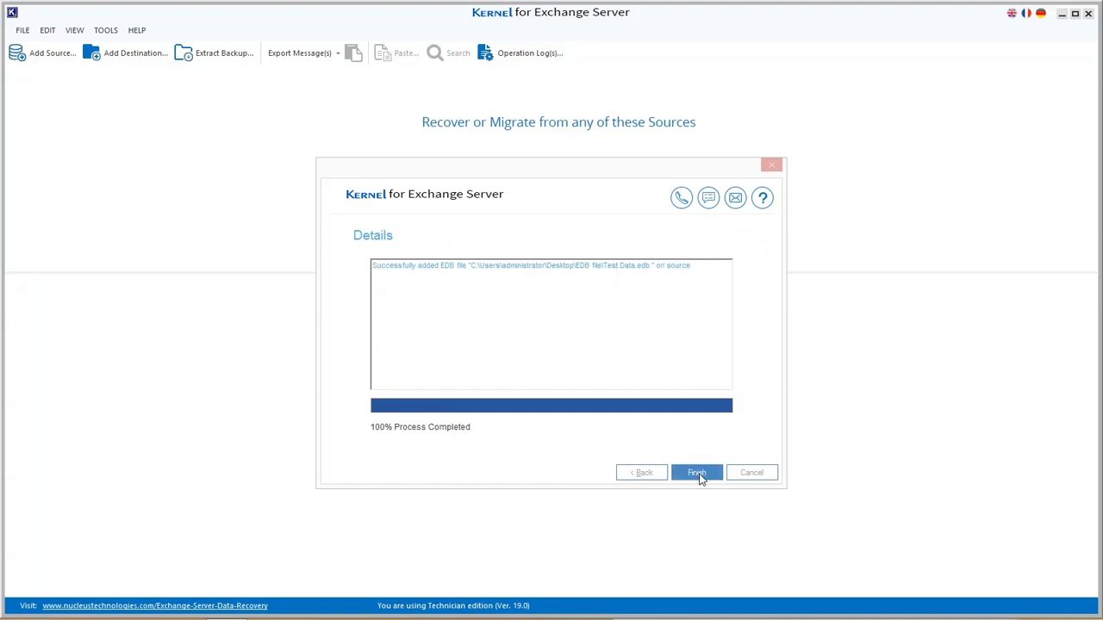
{"action": "left_click", "coordinate": [696, 472]}
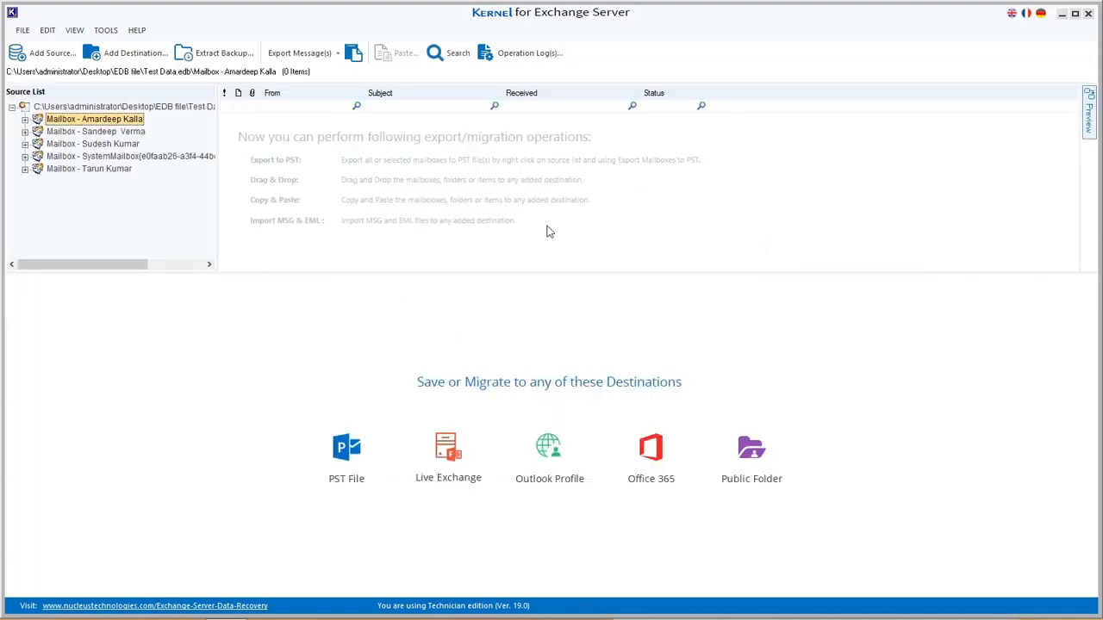
{"action": "left_click", "coordinate": [458, 52]}
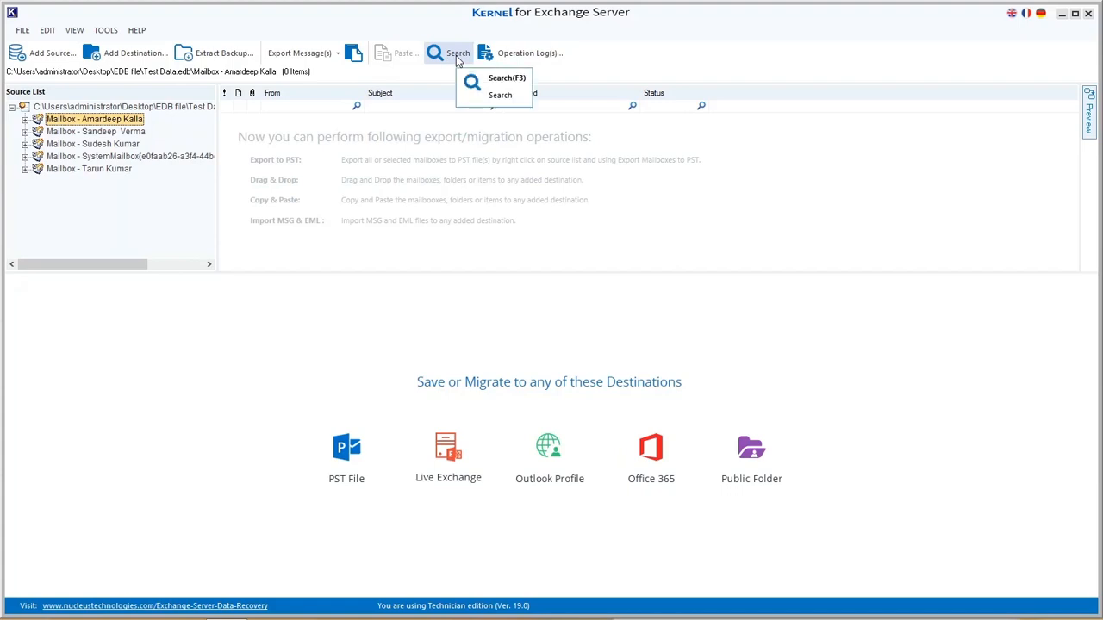
{"action": "left_click", "coordinate": [506, 78]}
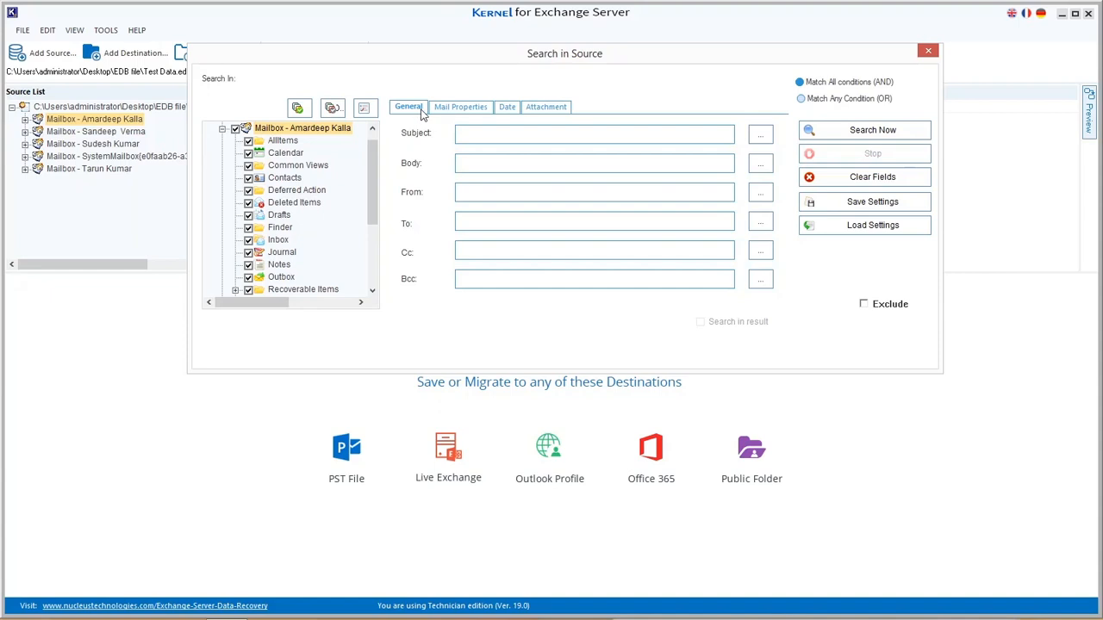
{"action": "left_click", "coordinate": [460, 107]}
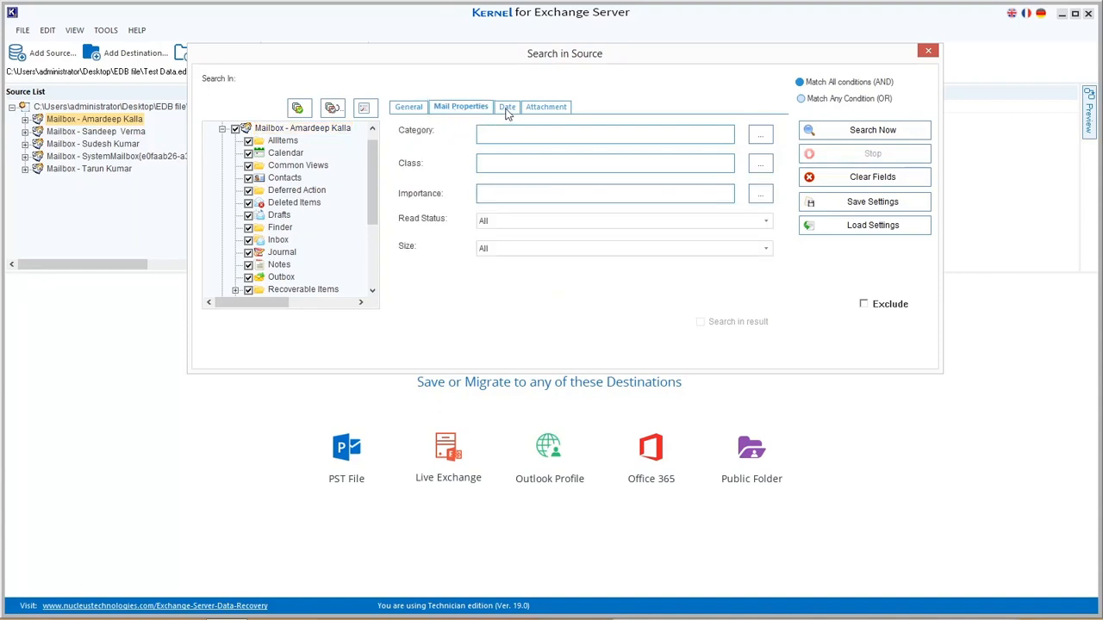
{"action": "left_click", "coordinate": [546, 107]}
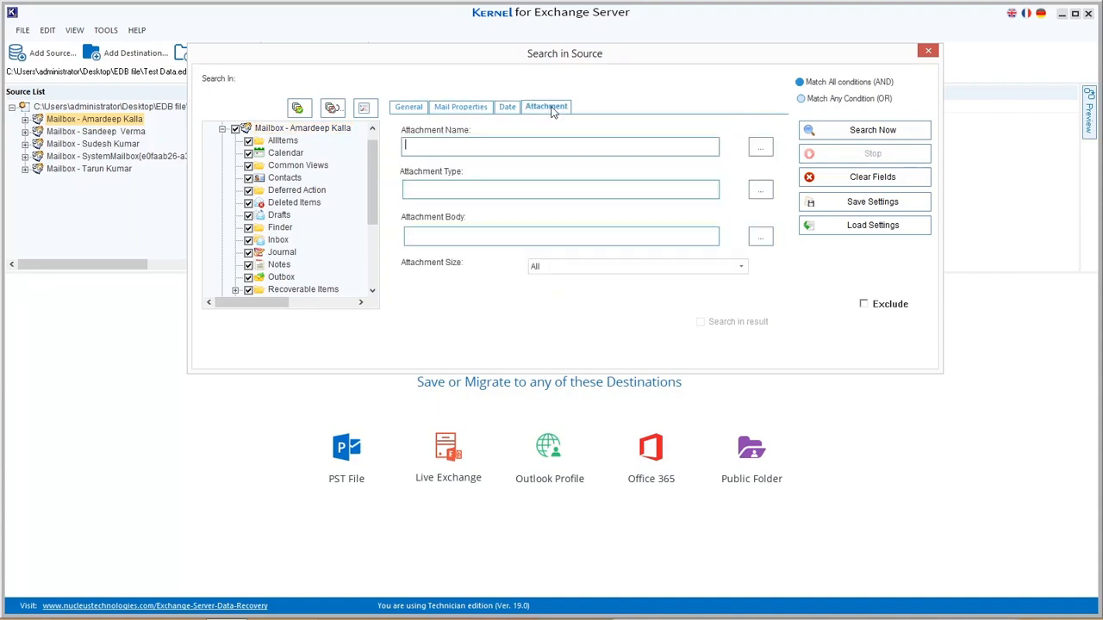
{"action": "left_click", "coordinate": [407, 107]}
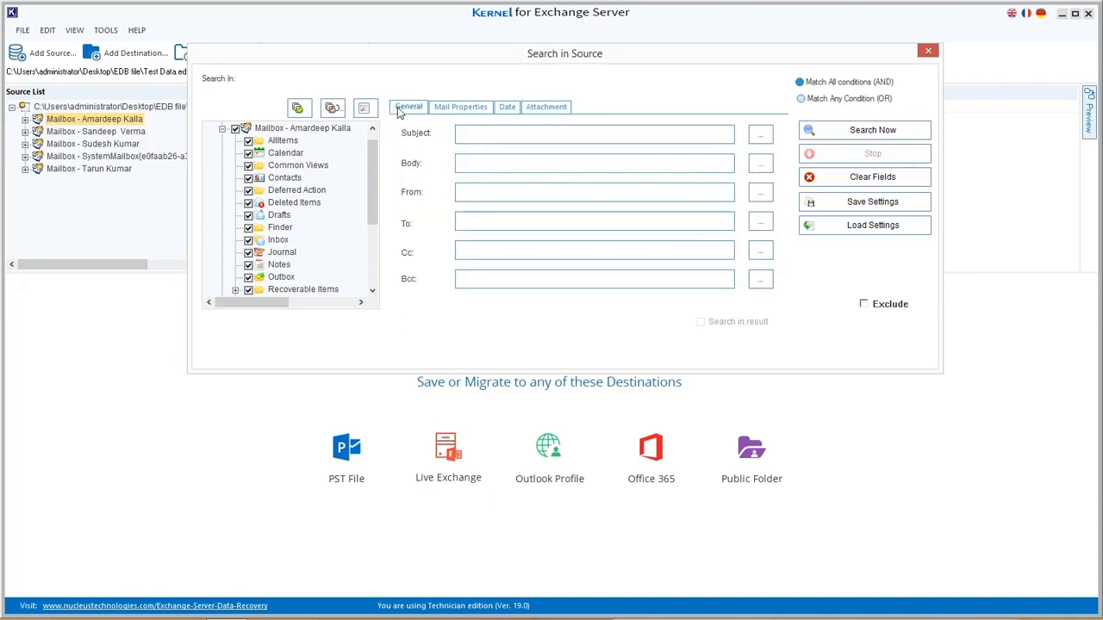
{"action": "left_click", "coordinate": [594, 133]}
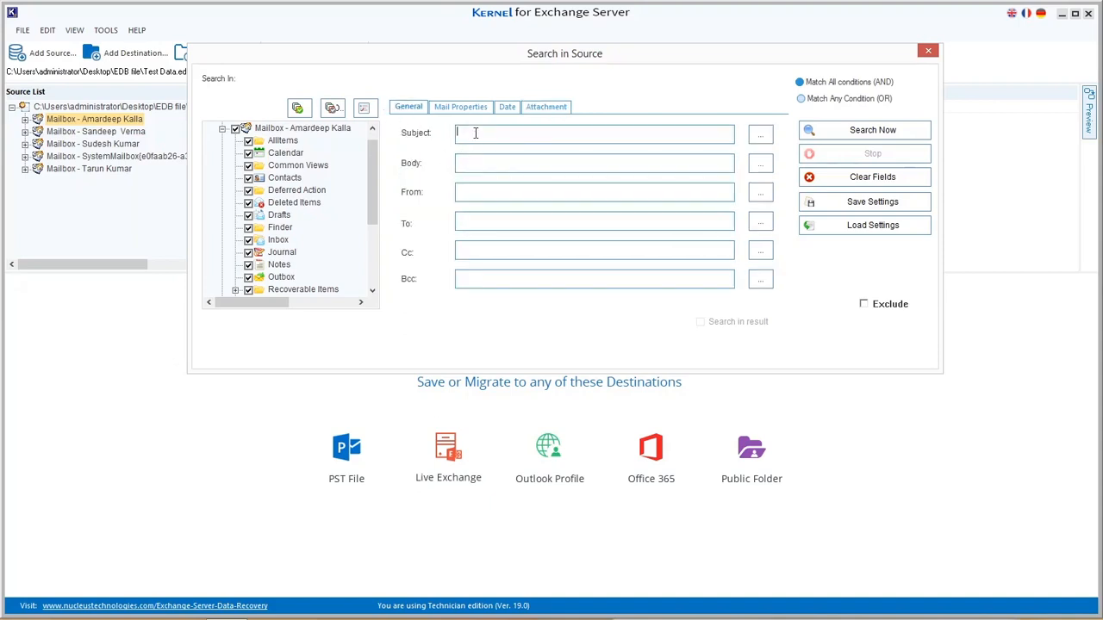
- Search for subject containing 'test' with Match All conditions and the Exclude option checked
{"action": "type", "text": "test"}
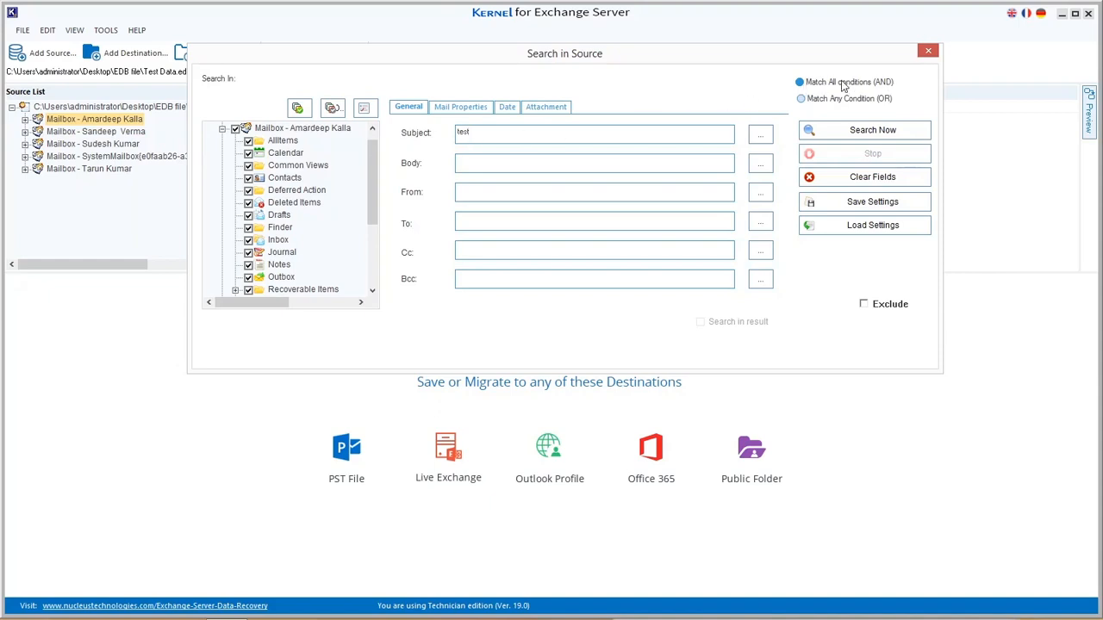
{"action": "left_click", "coordinate": [800, 98]}
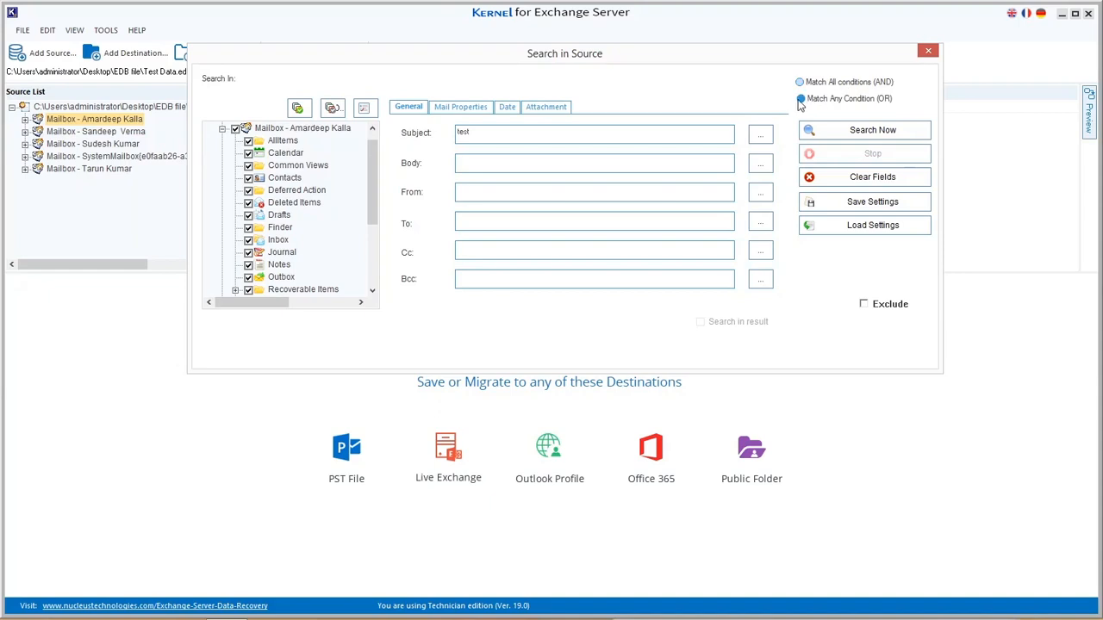
{"action": "left_click", "coordinate": [799, 82]}
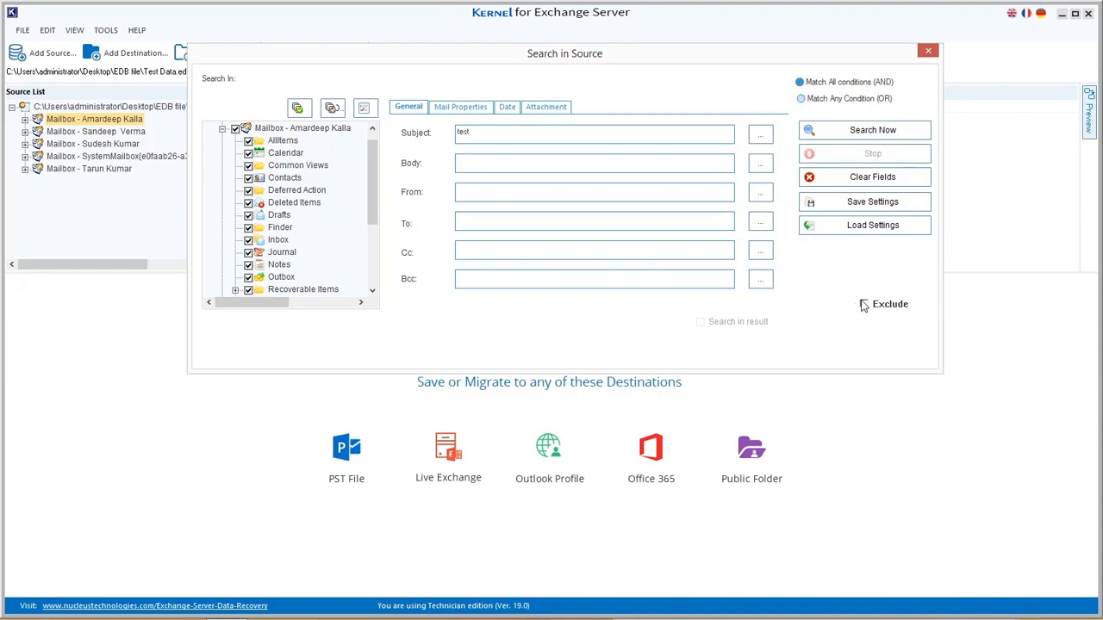
{"action": "left_click", "coordinate": [865, 303]}
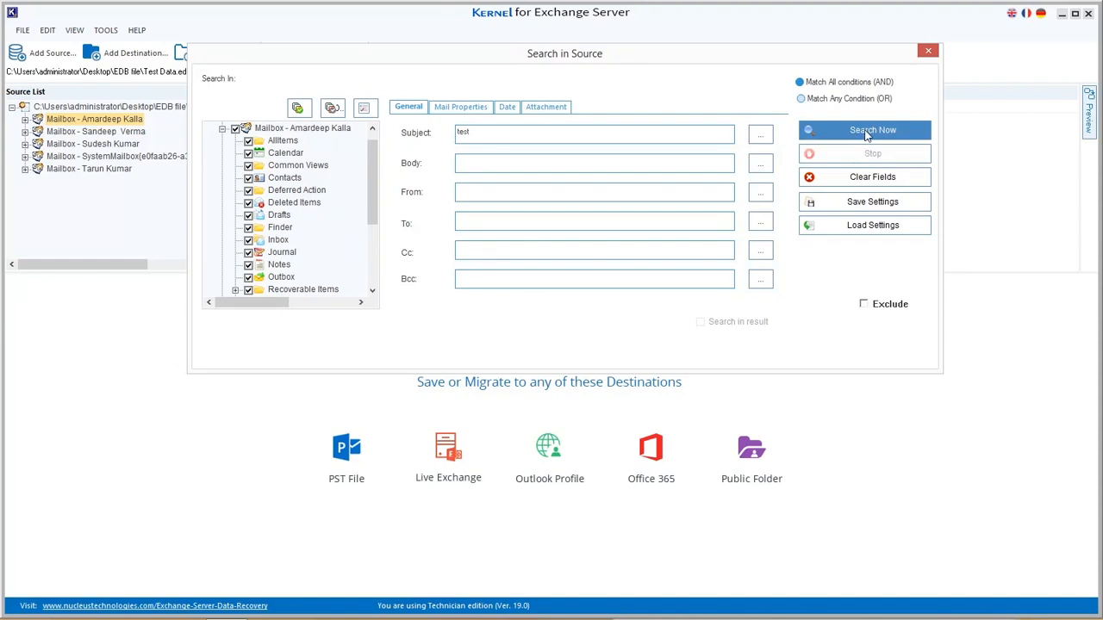
{"action": "left_click", "coordinate": [872, 129]}
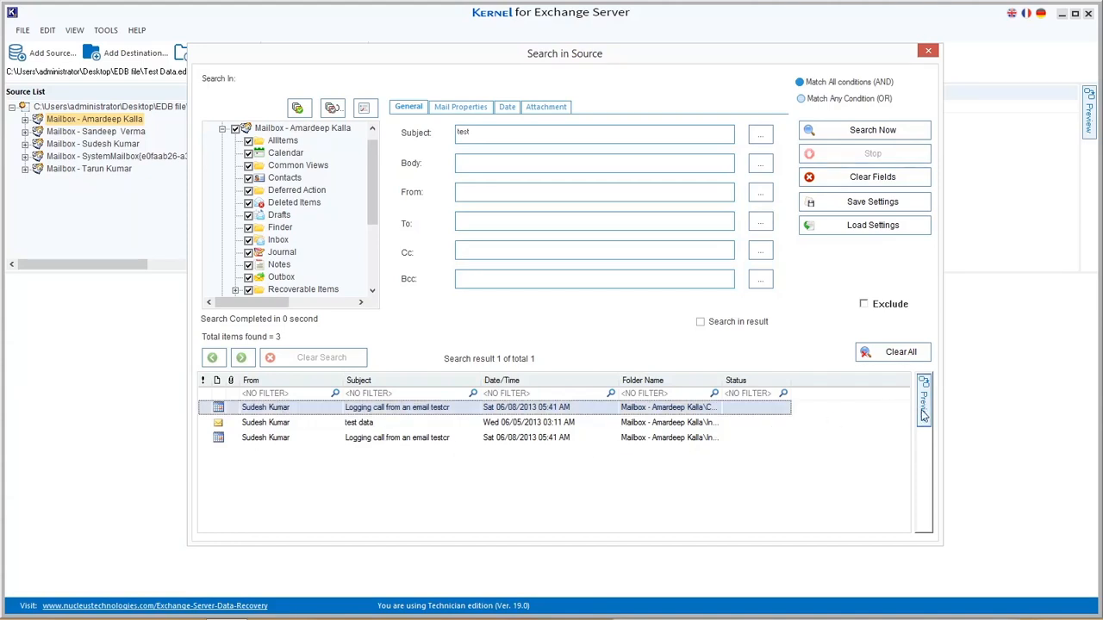
{"action": "mouse_move", "coordinate": [924, 400]}
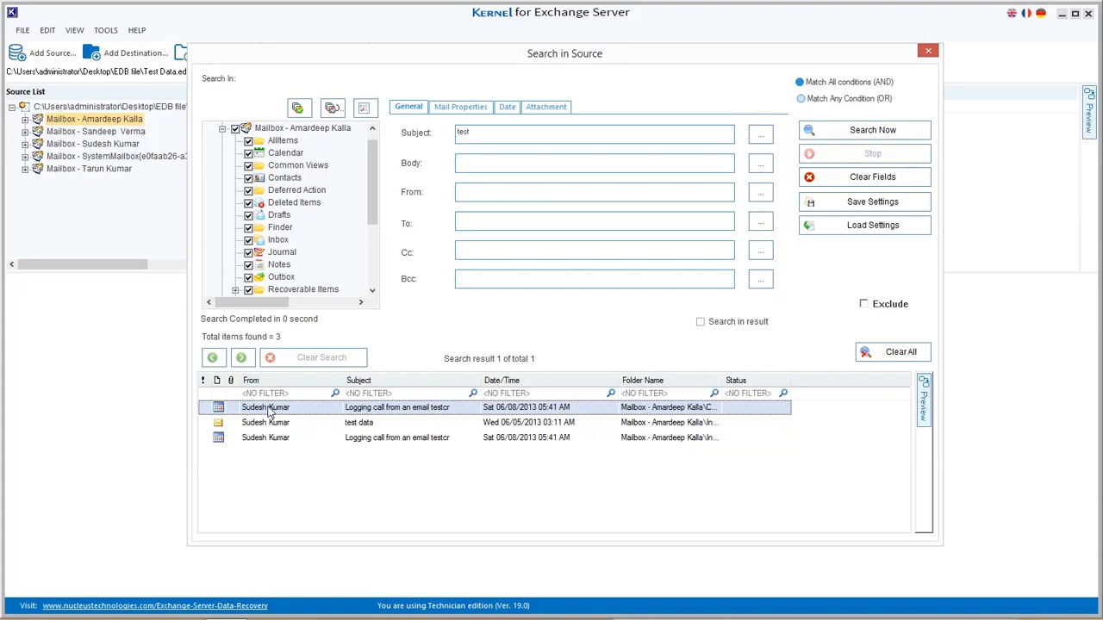
- Select all three result rows and bring up their context menu of export and extraction actions
{"action": "right_click", "coordinate": [266, 406]}
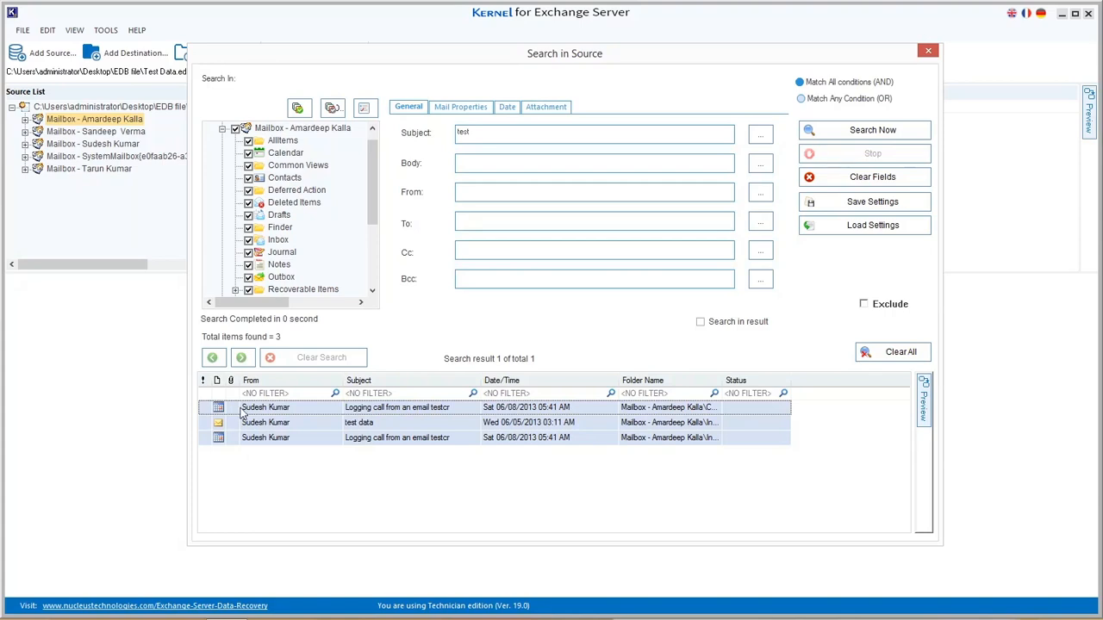
{"action": "right_click", "coordinate": [265, 406]}
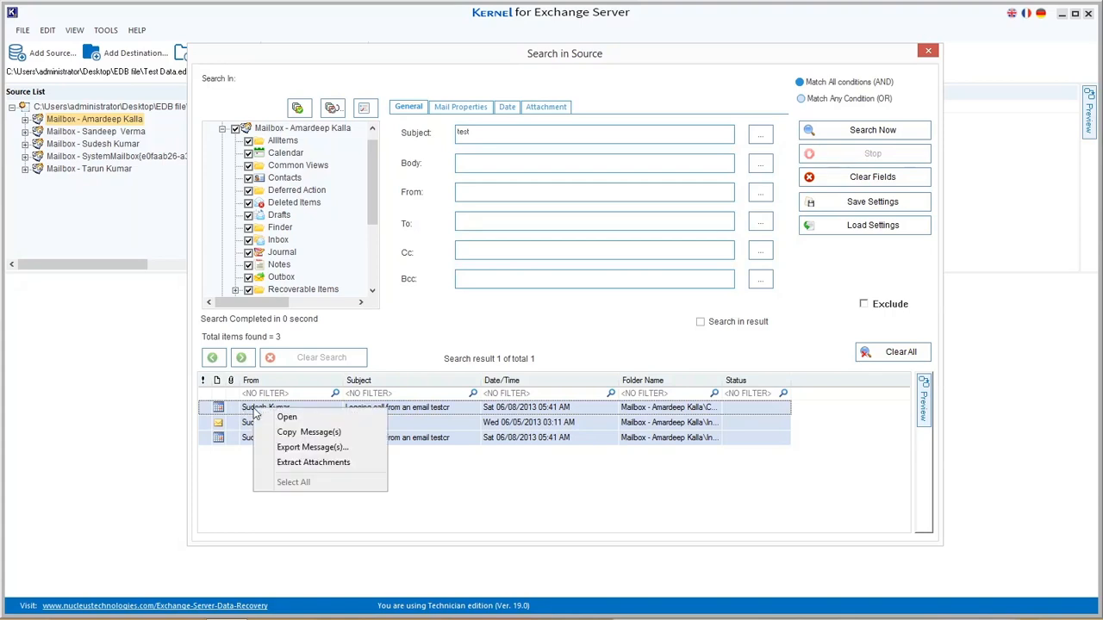
{"action": "mouse_move", "coordinate": [287, 417]}
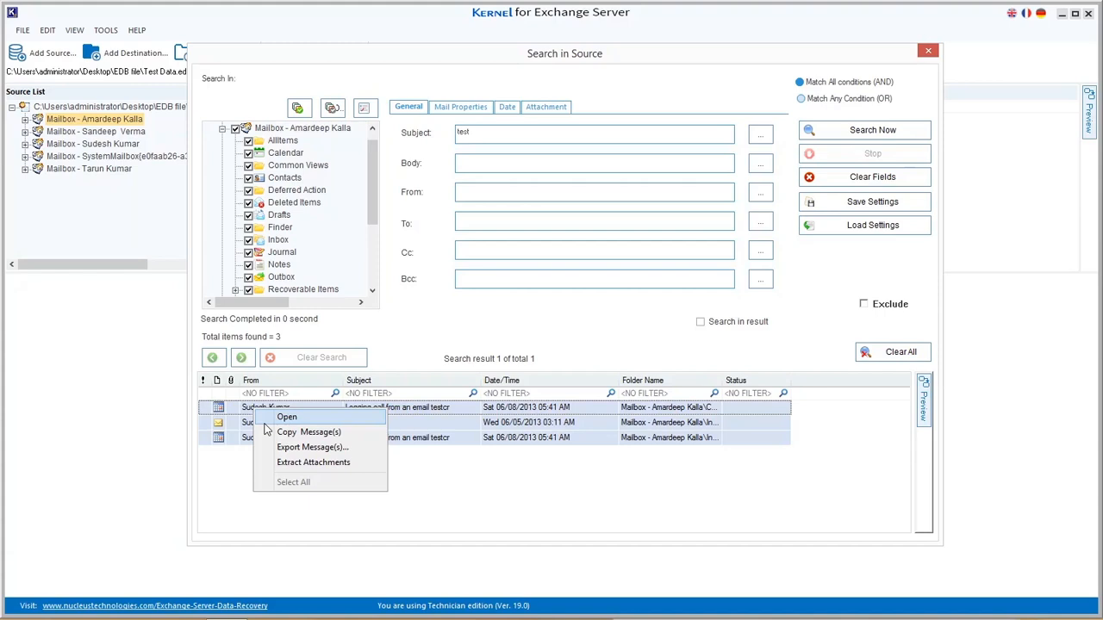
{"action": "mouse_move", "coordinate": [308, 430]}
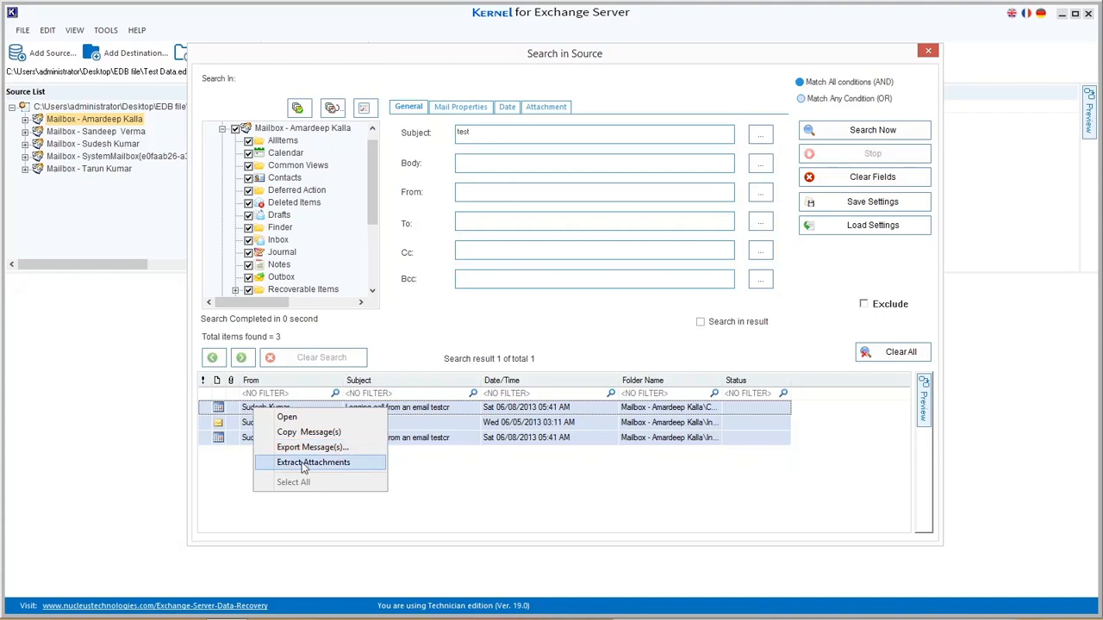
- Choose Extract Attachments and set Desktop as the Extract To destination folder
{"action": "left_click", "coordinate": [314, 462]}
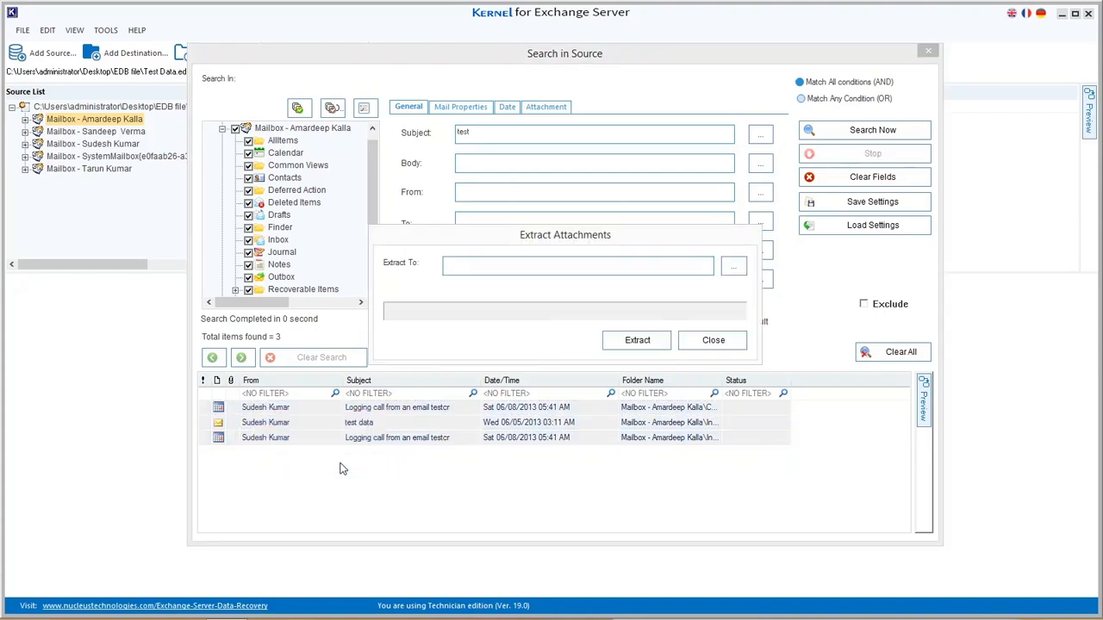
{"action": "mouse_move", "coordinate": [479, 289]}
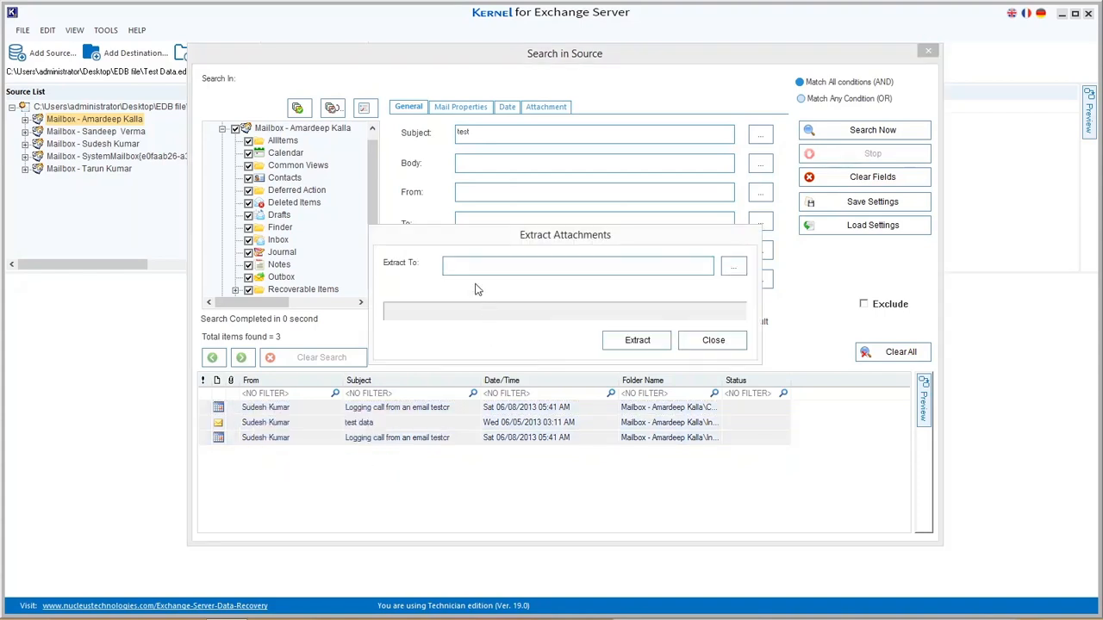
{"action": "left_click", "coordinate": [734, 265]}
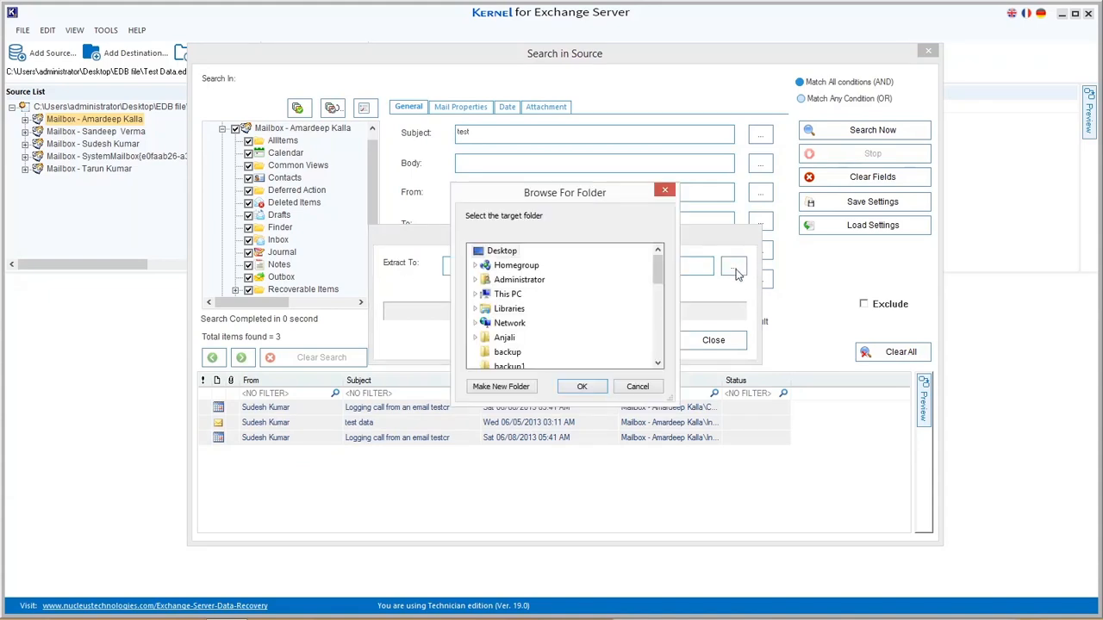
{"action": "left_click", "coordinate": [502, 251]}
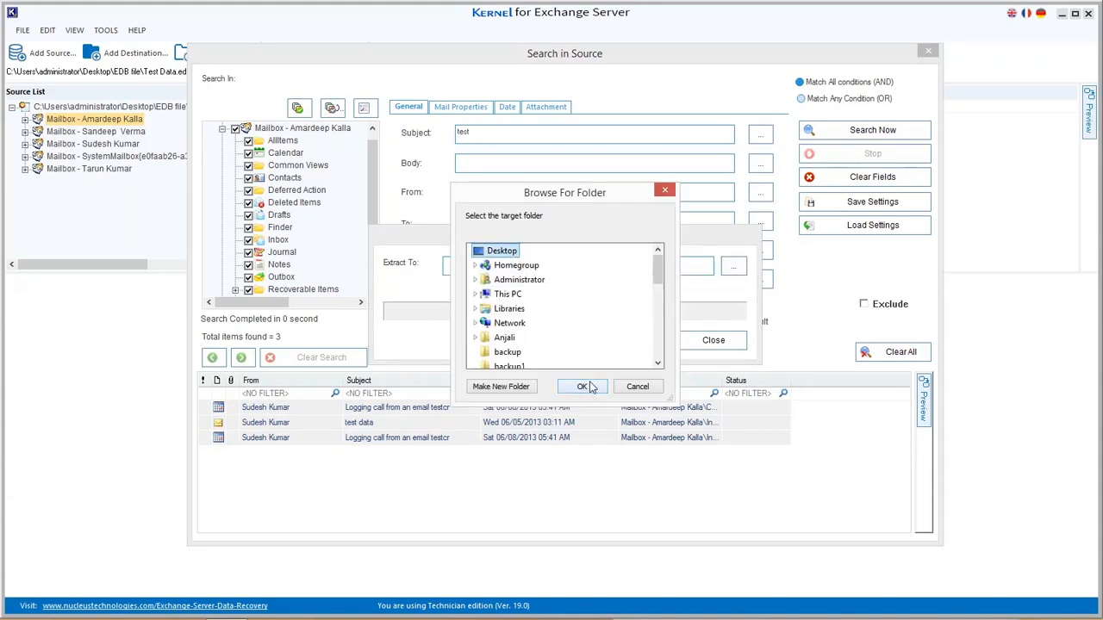